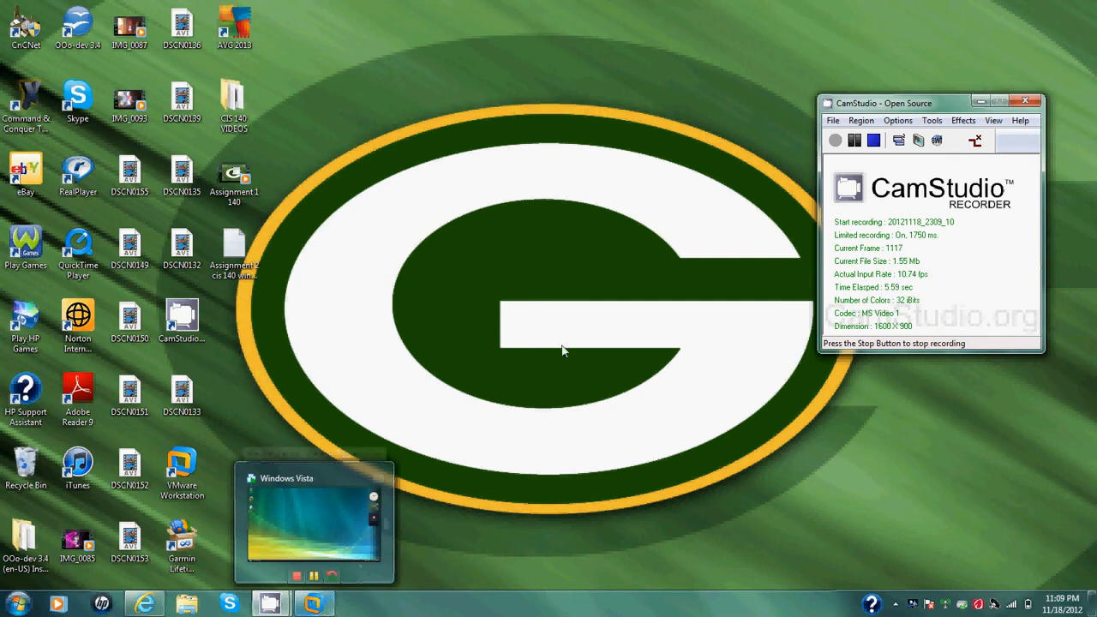
pyautogui.moveTo(357, 345)
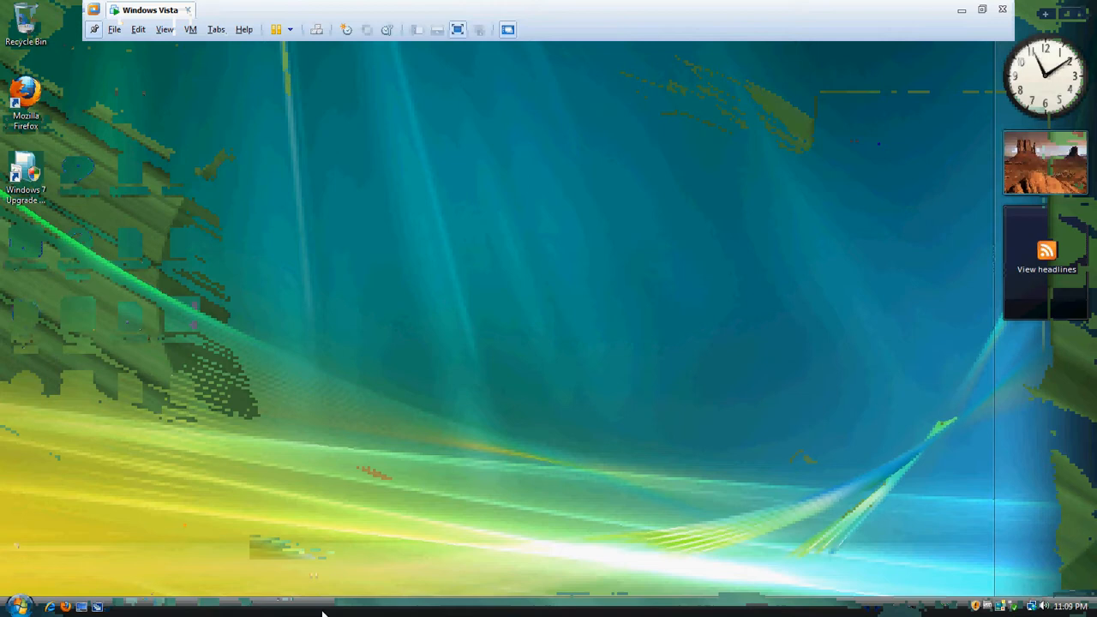
# - From Start > Computer, bring up the Properties of Local Disk (C:) to reach its maintenance tools
pyautogui.click(15, 606)
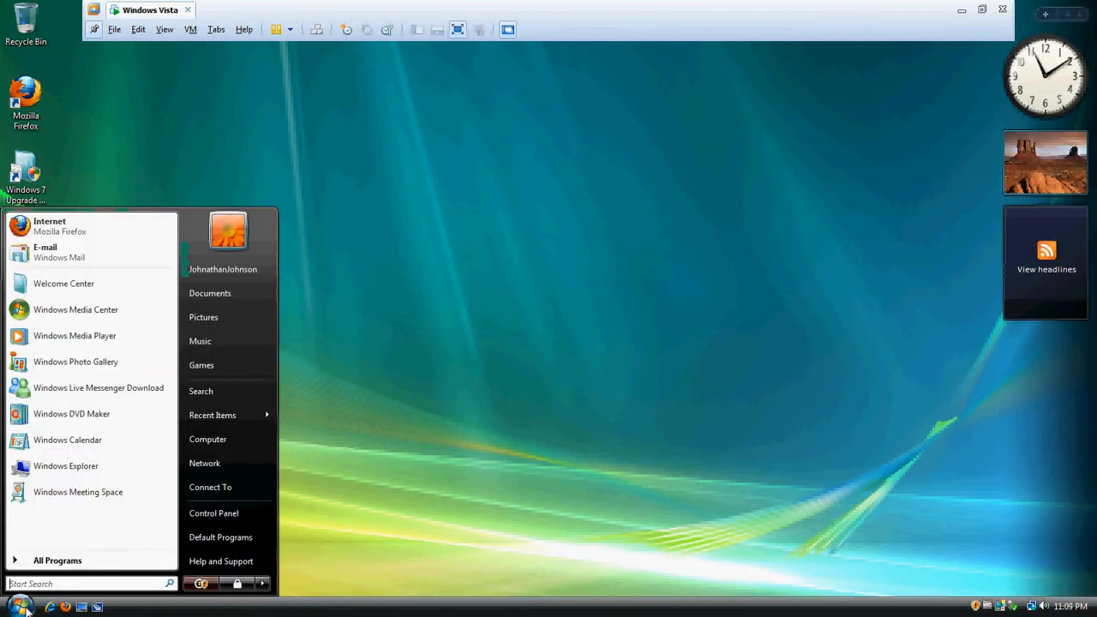
pyautogui.click(209, 293)
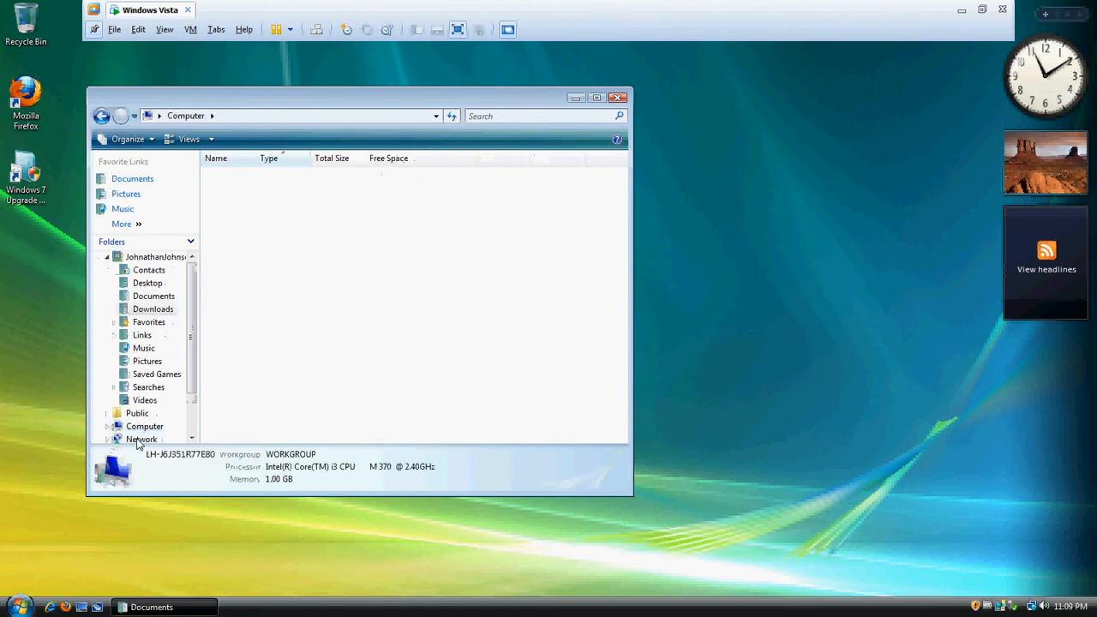
pyautogui.rightClick(267, 198)
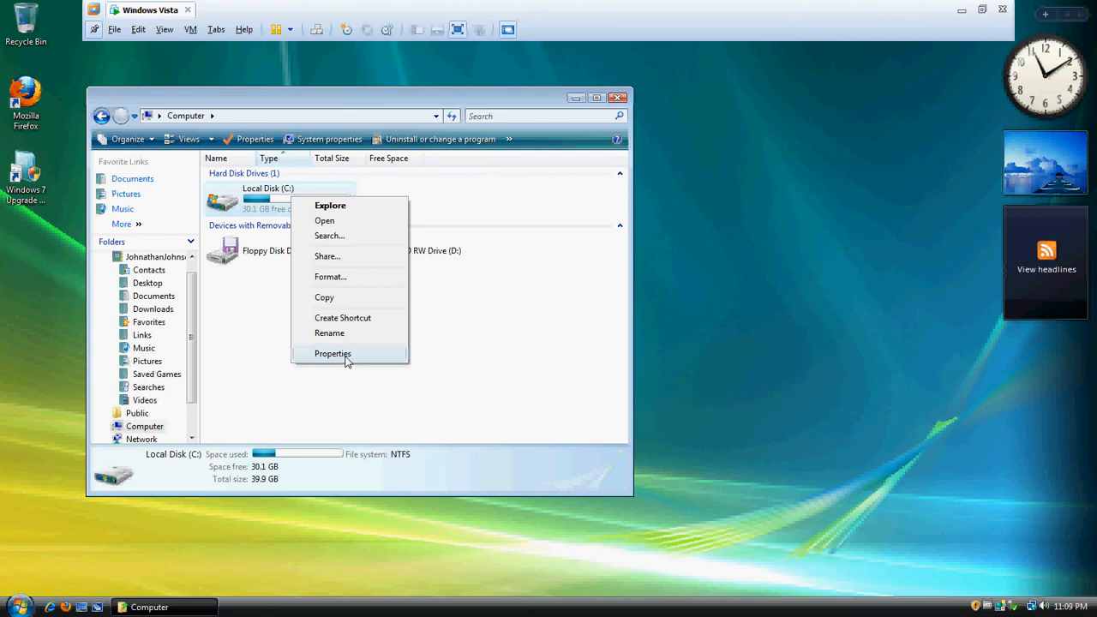
pyautogui.click(333, 353)
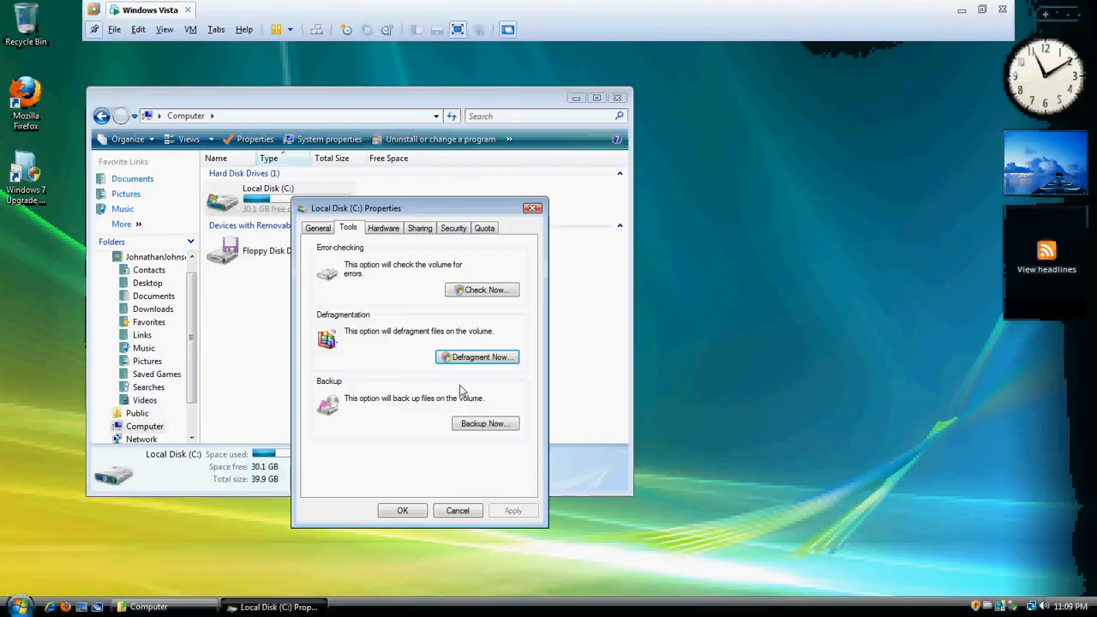
# - Launch Disk Defragmenter via Defragment Now, showing weekly scheduled defragmentation enabled
pyautogui.click(477, 357)
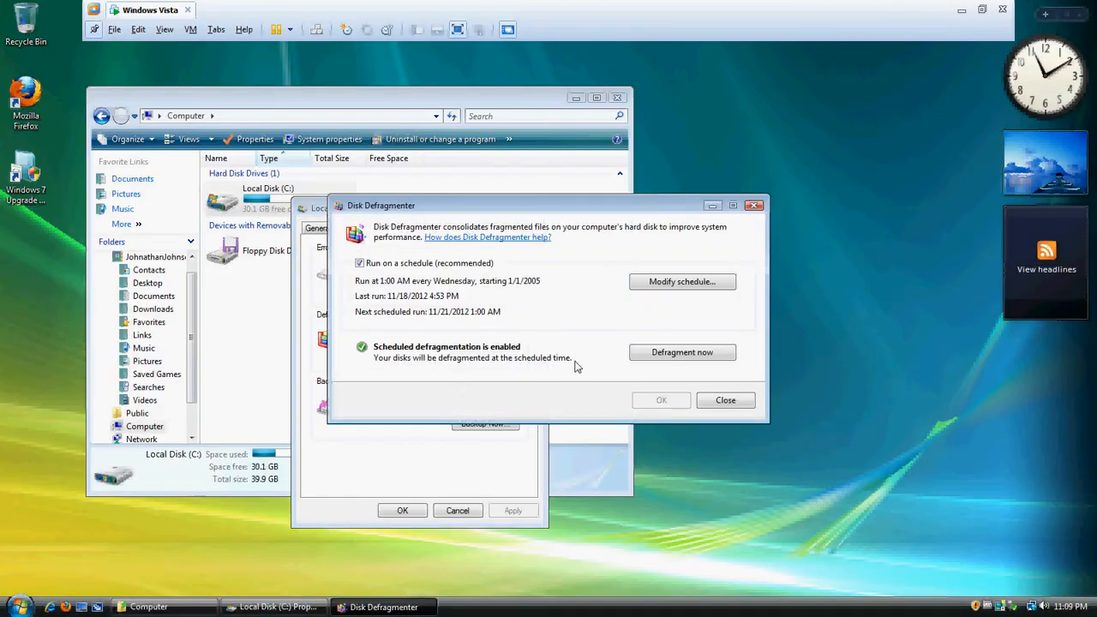
pyautogui.moveTo(565, 332)
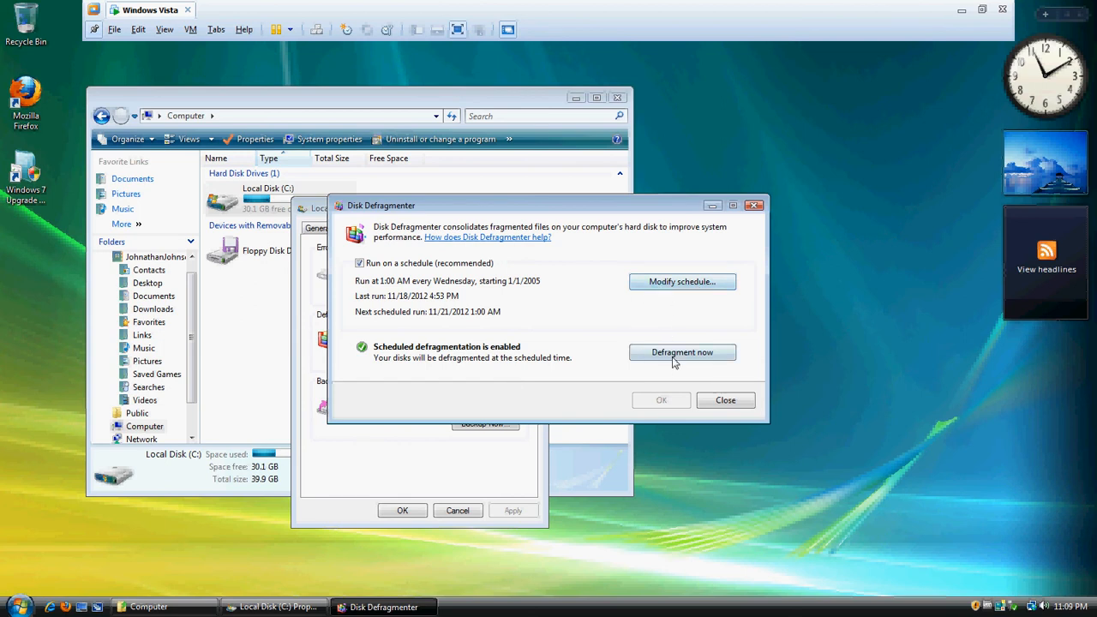
# - Start defragmenting the hard disks immediately with Defragment now
pyautogui.click(682, 353)
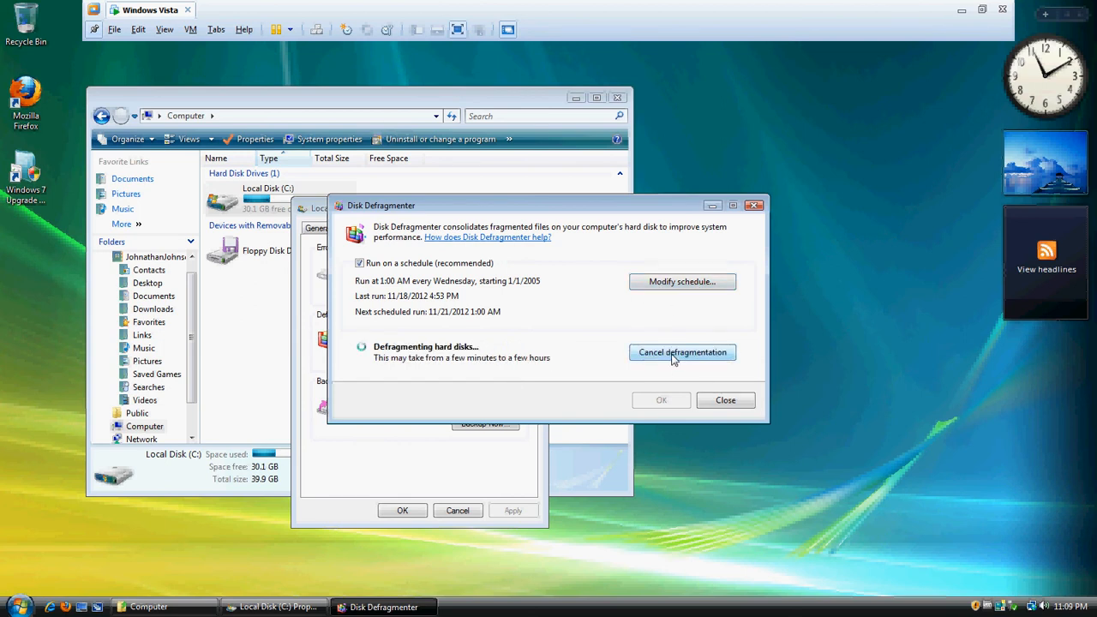
pyautogui.moveTo(489, 373)
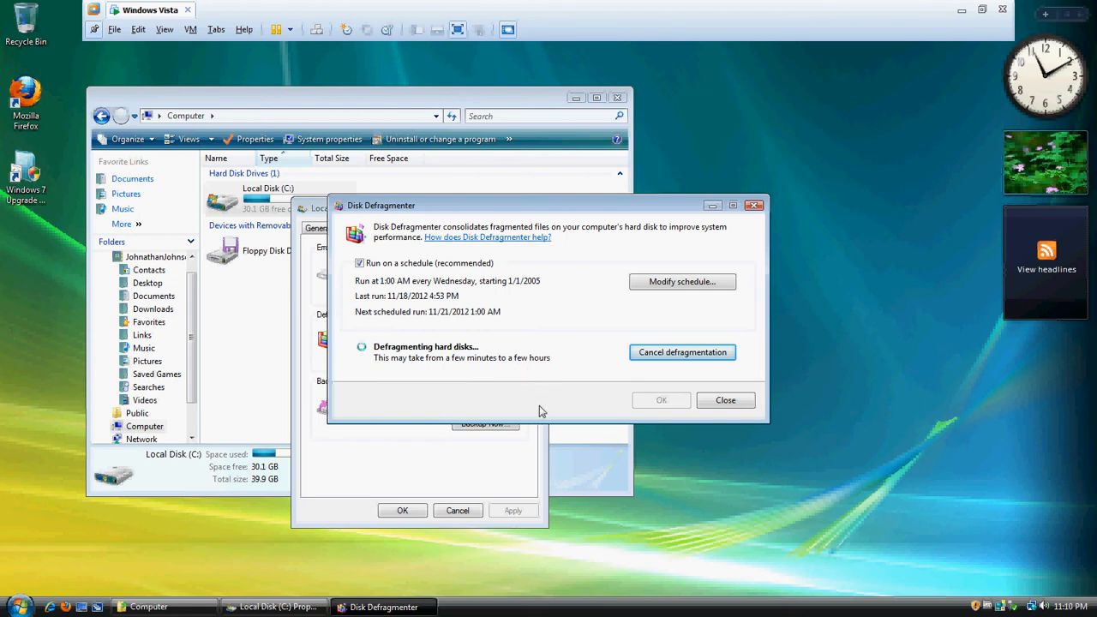
pyautogui.moveTo(967, 21)
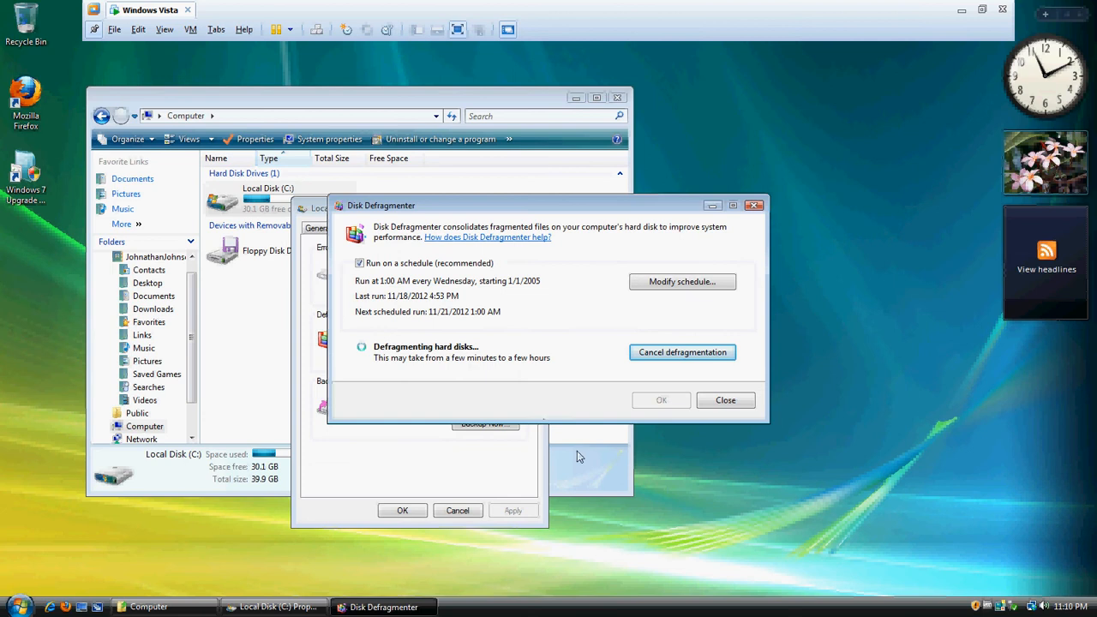
pyautogui.moveTo(967, 15)
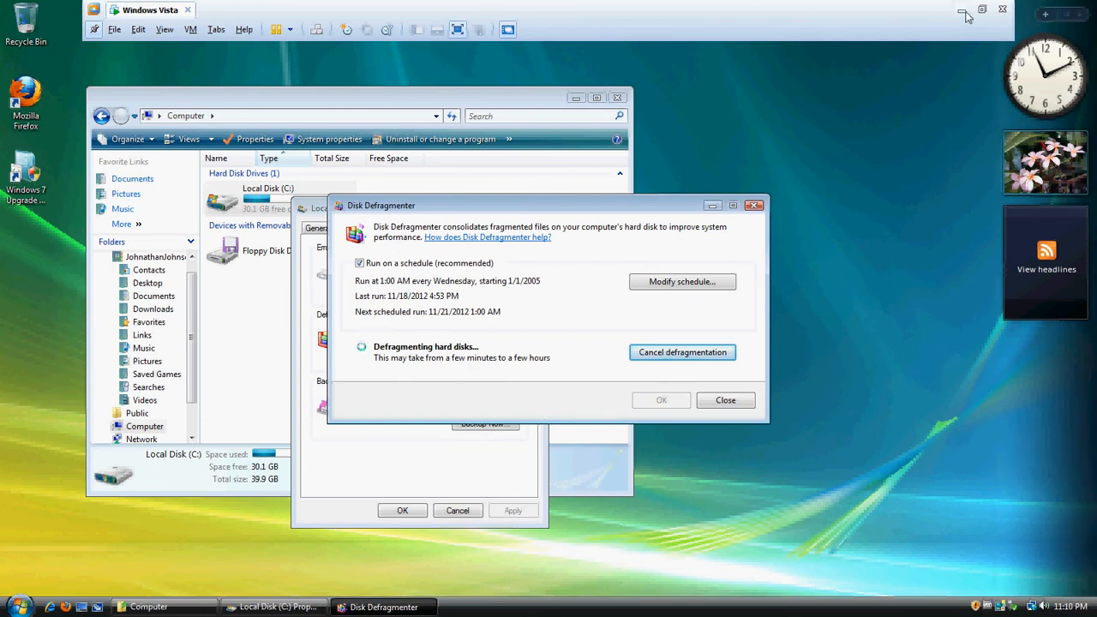
pyautogui.moveTo(966, 14)
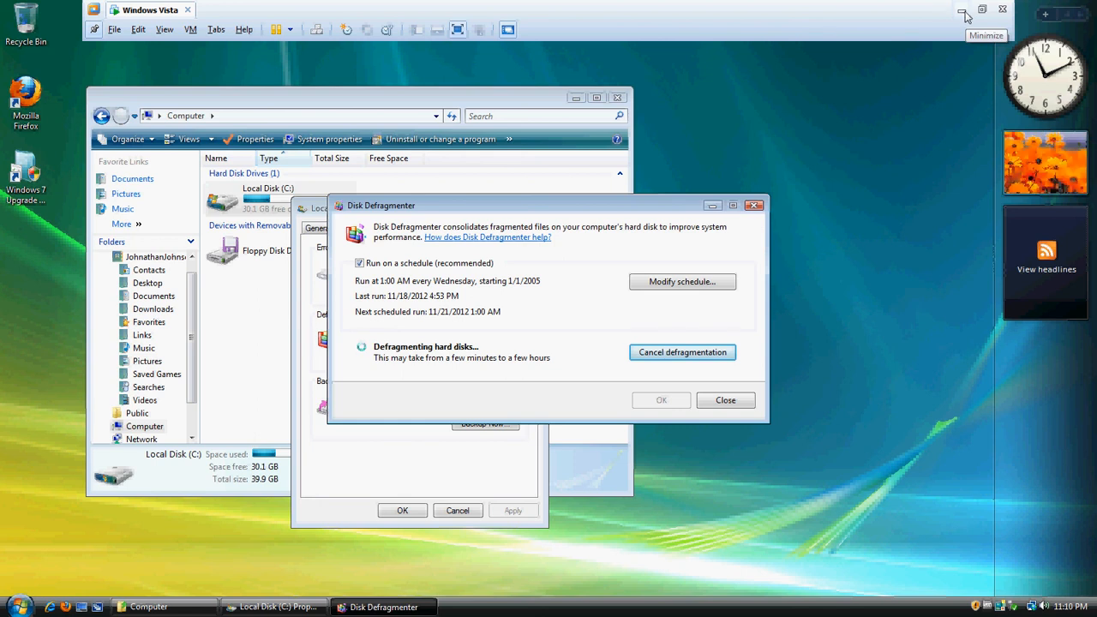
pyautogui.moveTo(967, 16)
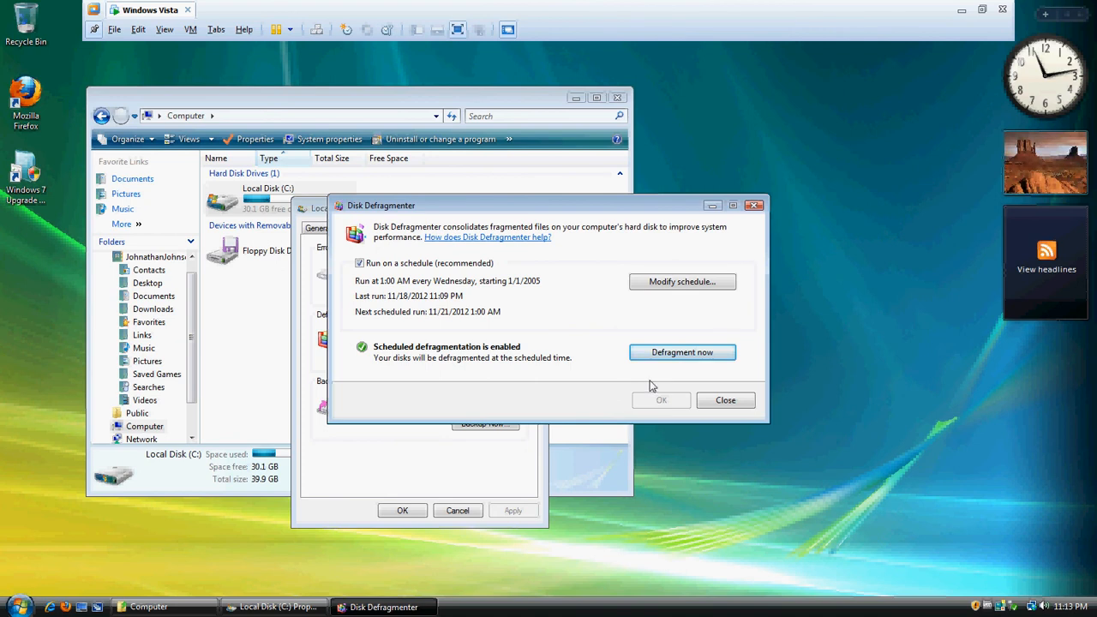
pyautogui.moveTo(641, 371)
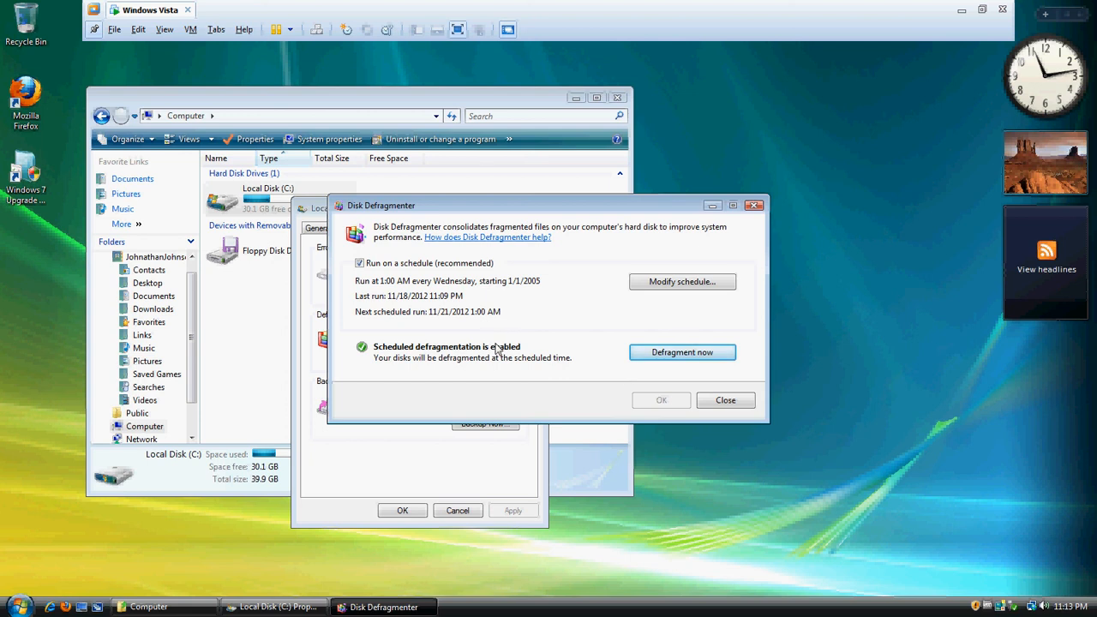
pyautogui.moveTo(514, 349)
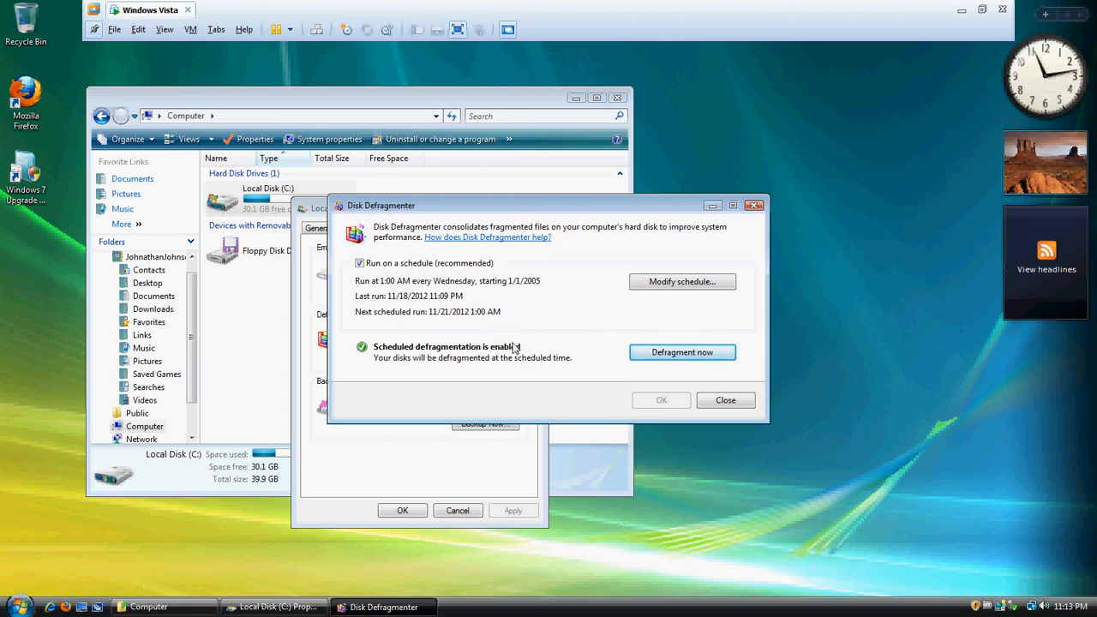
pyautogui.moveTo(514, 343)
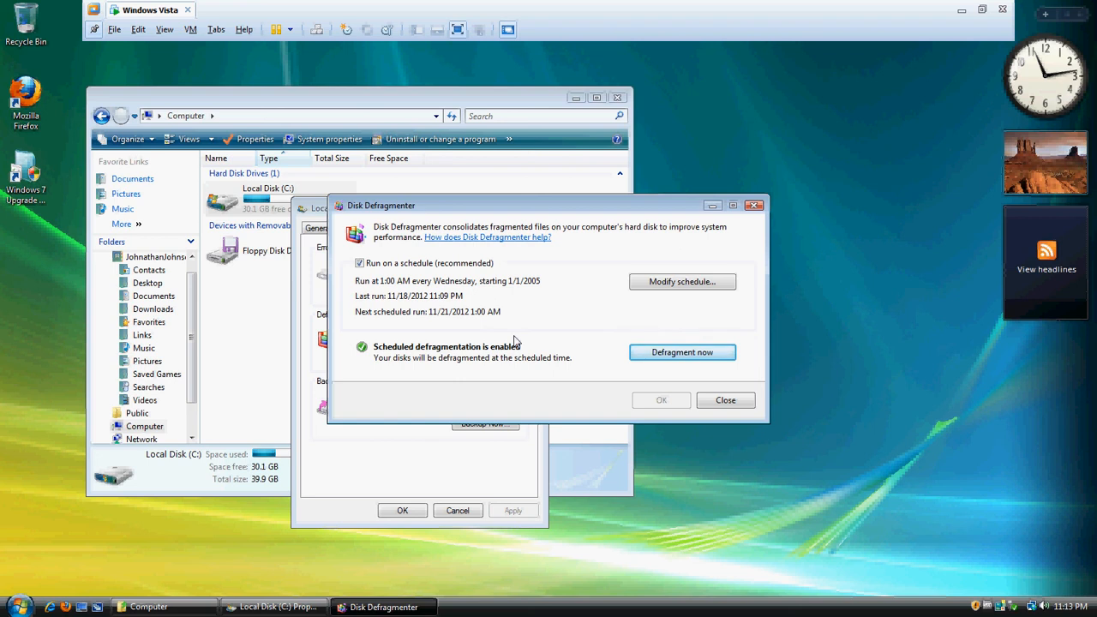
pyautogui.moveTo(523, 346)
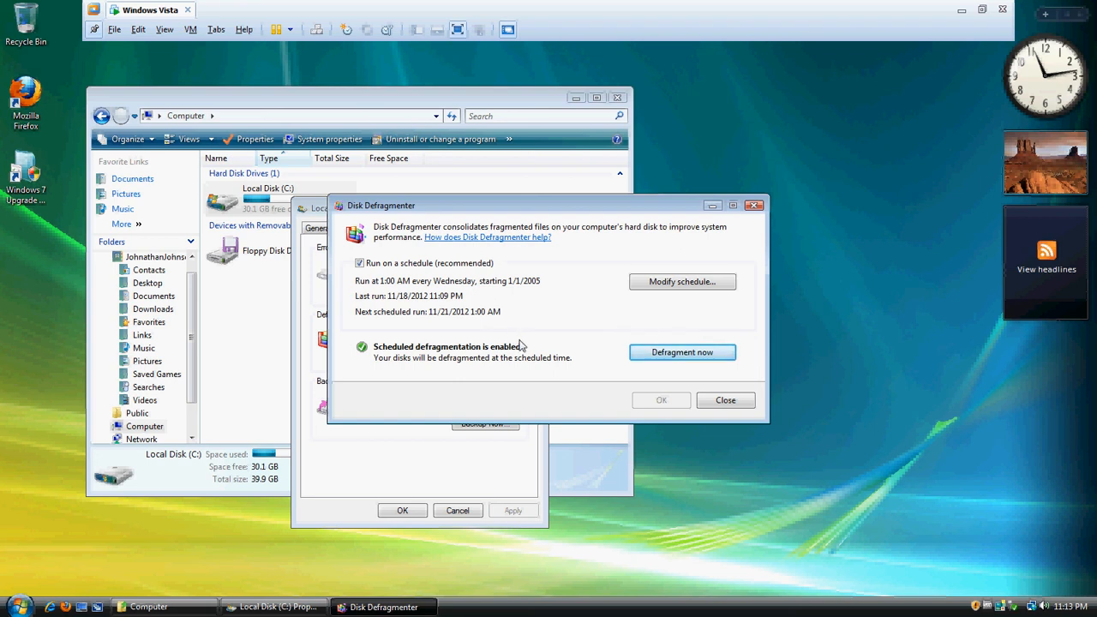
pyautogui.moveTo(650, 378)
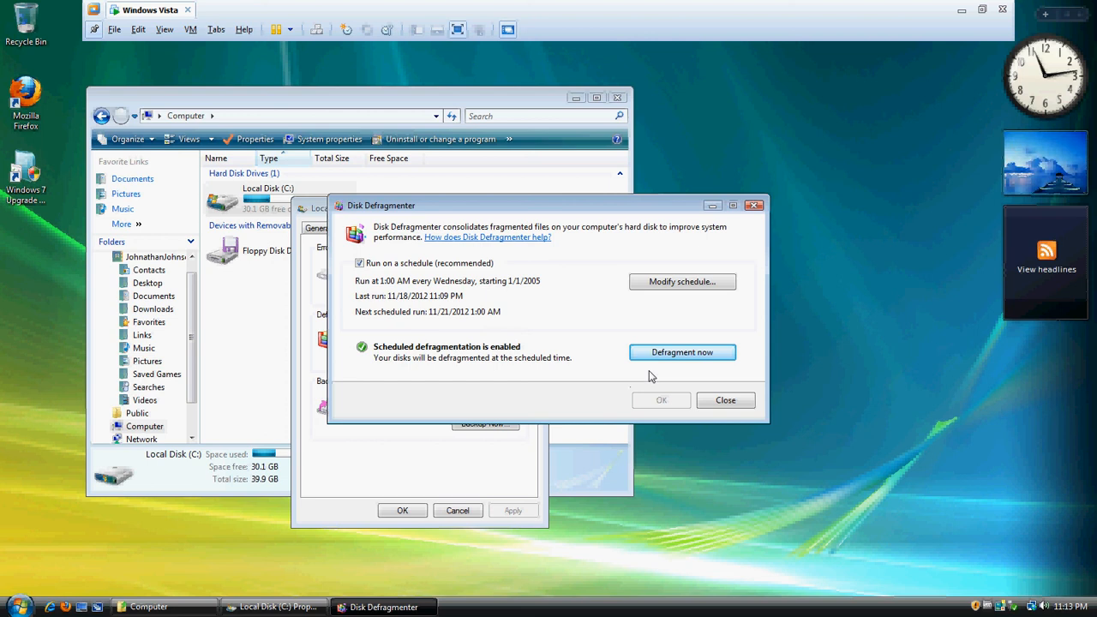
pyautogui.moveTo(682, 353)
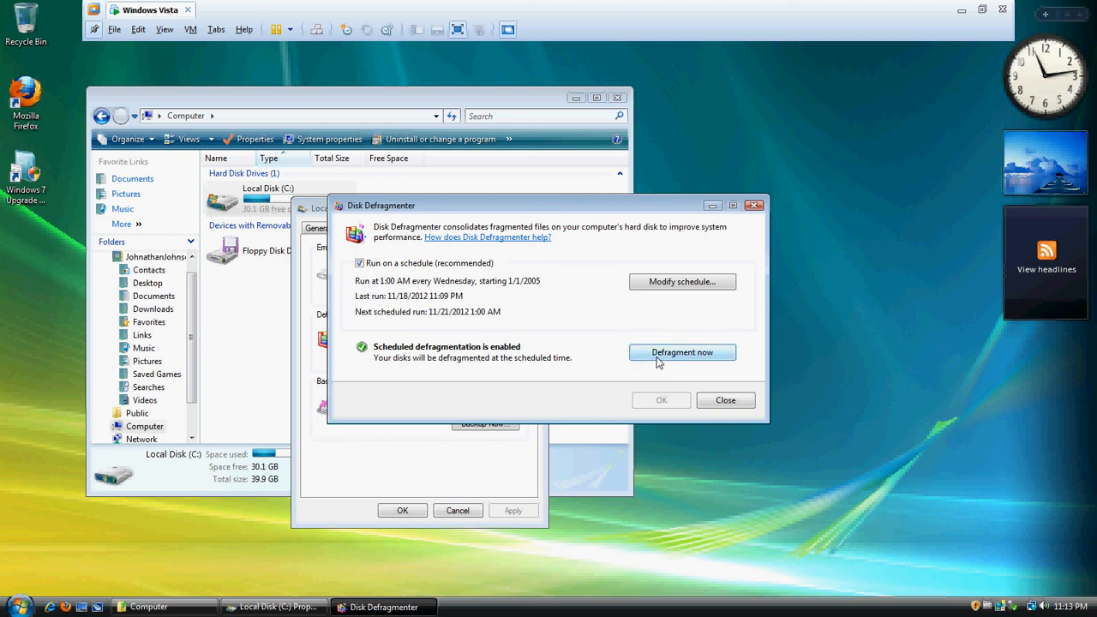
pyautogui.moveTo(706, 438)
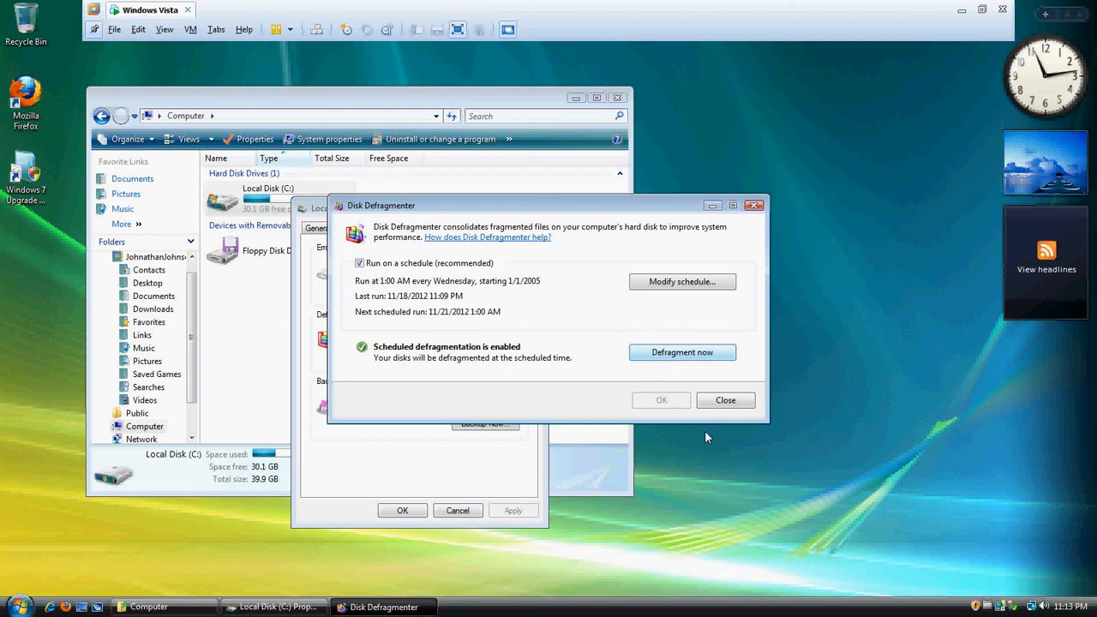